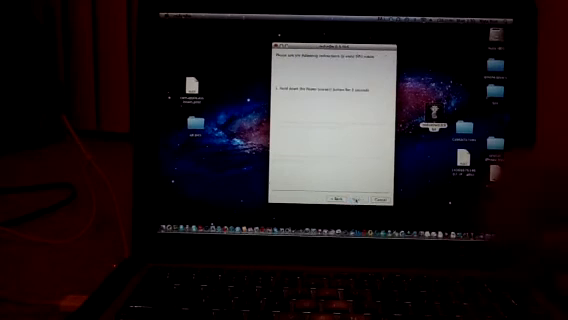
# - Advance the redsn0w wizard to the page of DFU device instructions
pyautogui.click(348, 200)
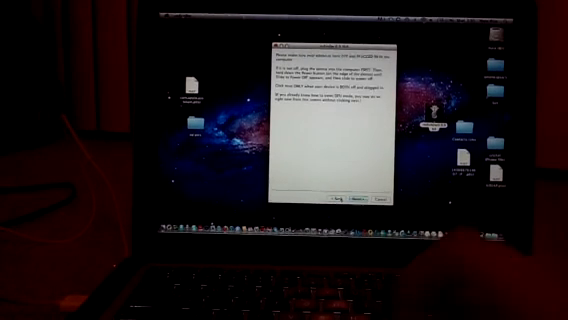